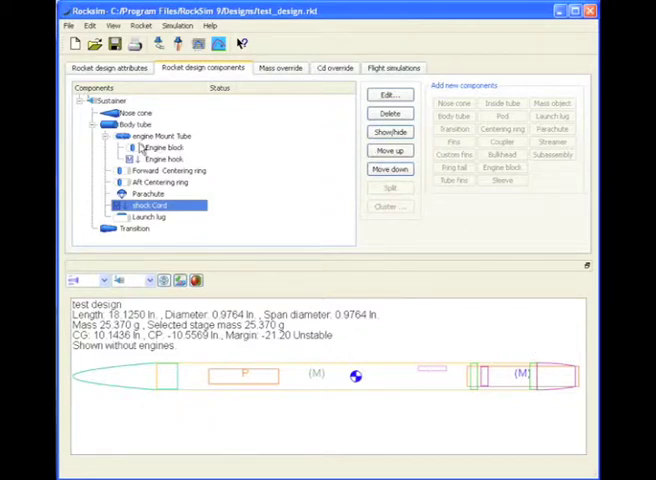
Select the body tube in the component tree as the part to receive fins.
left_click(136, 124)
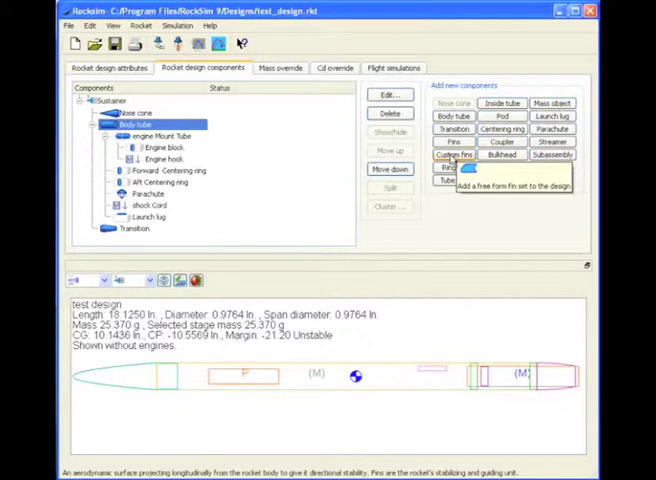
Add a custom fin set to the body tube using the fin entry from the parts database.
left_click(460, 156)
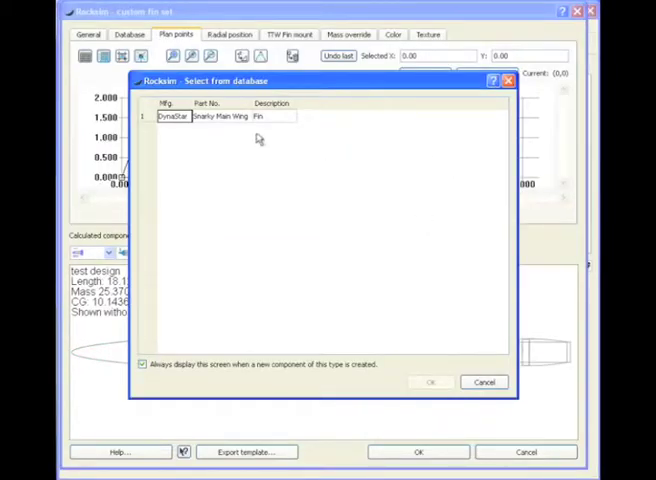
left_click(430, 382)
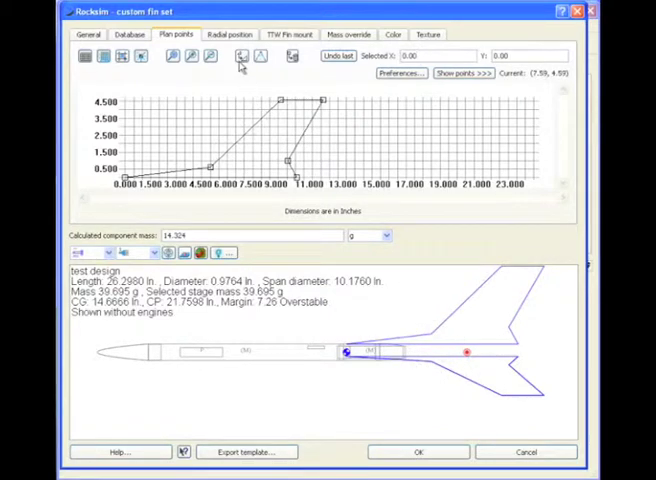
Scale the custom fin planform by a factor of 0.25 from the Plan points toolbar.
left_click(240, 56)
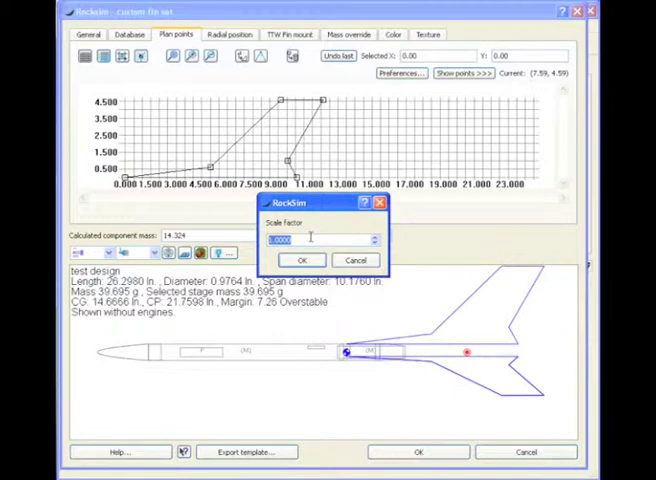
type("25")
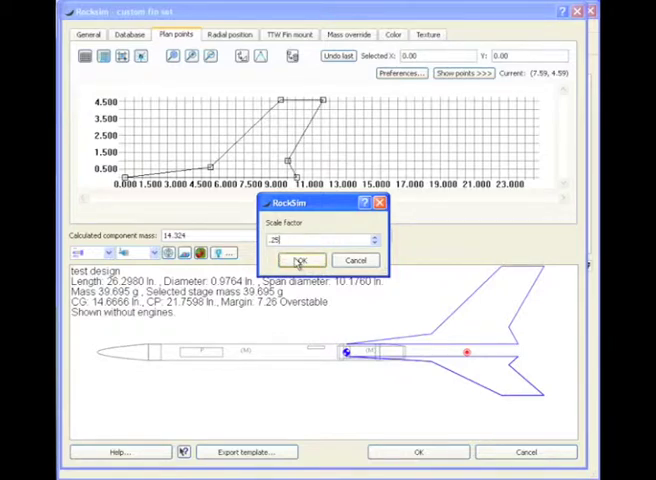
left_click(300, 260)
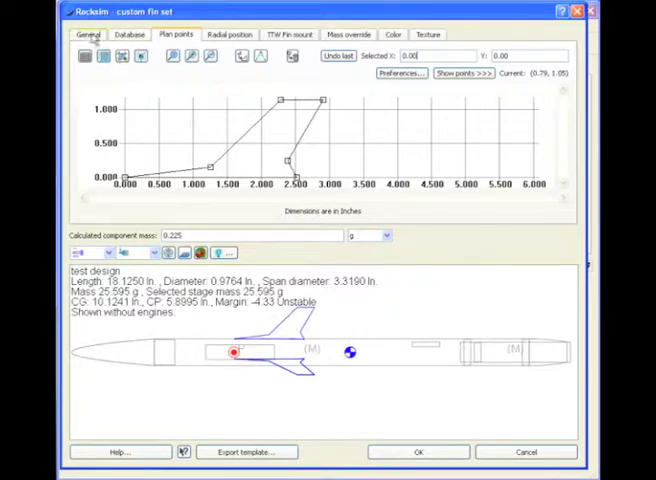
Accept the quarter-size custom fin set so it lists under the body tube.
left_click(88, 34)
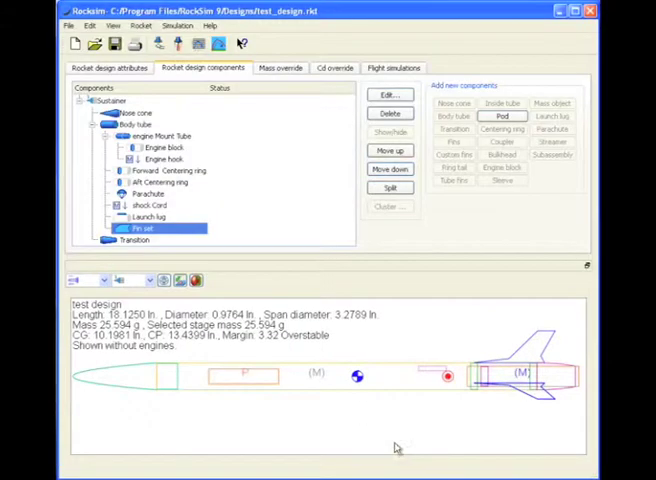
mouse_move(322, 376)
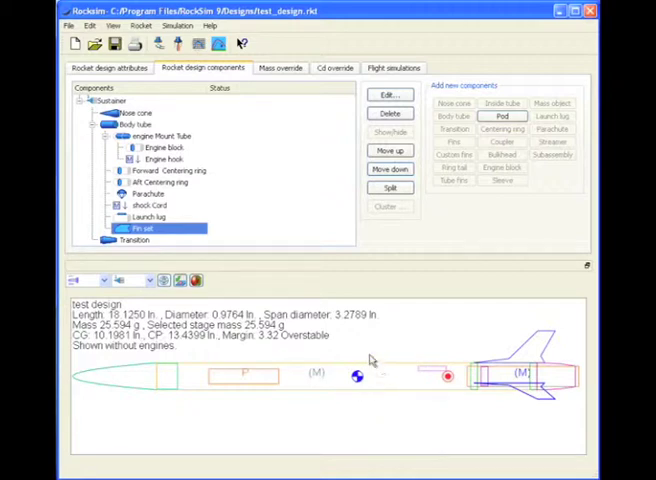
mouse_move(308, 396)
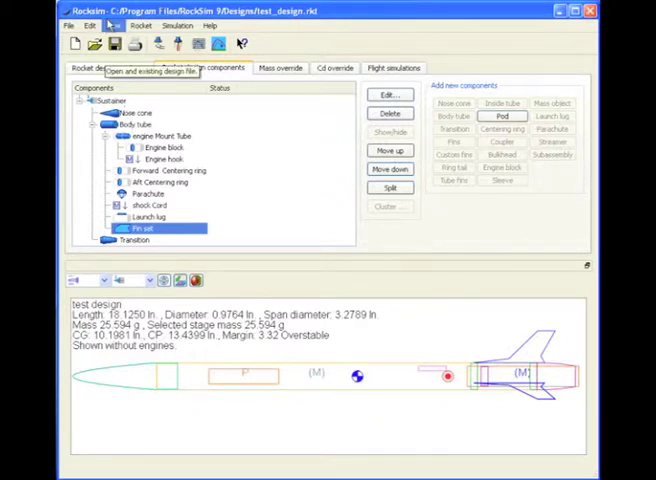
Bring up the Rocket scale factor prompt for resizing the entire design.
left_click(140, 24)
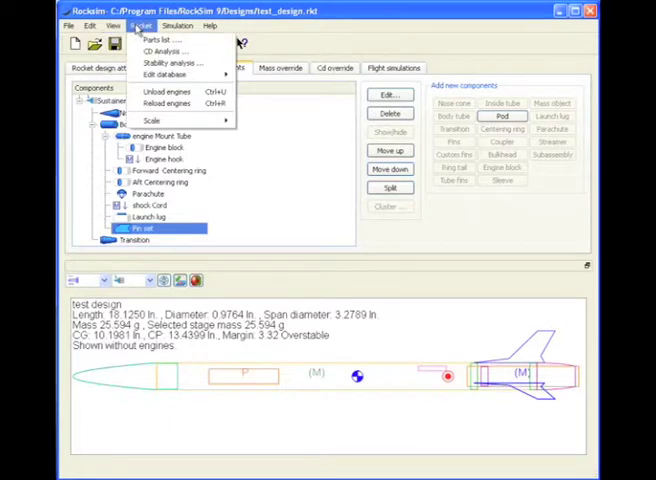
mouse_move(152, 120)
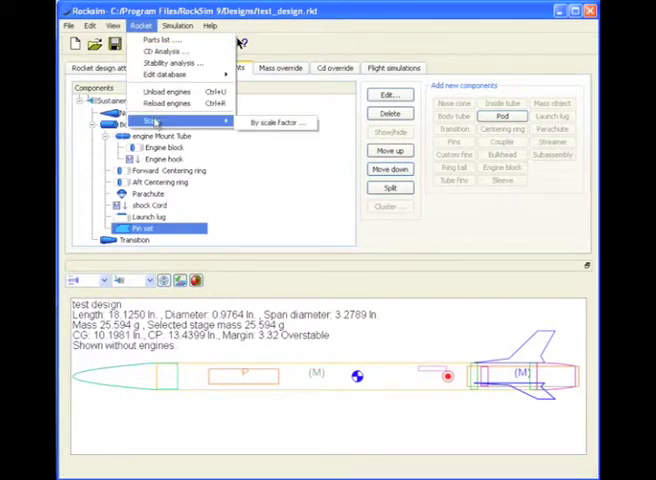
mouse_move(278, 122)
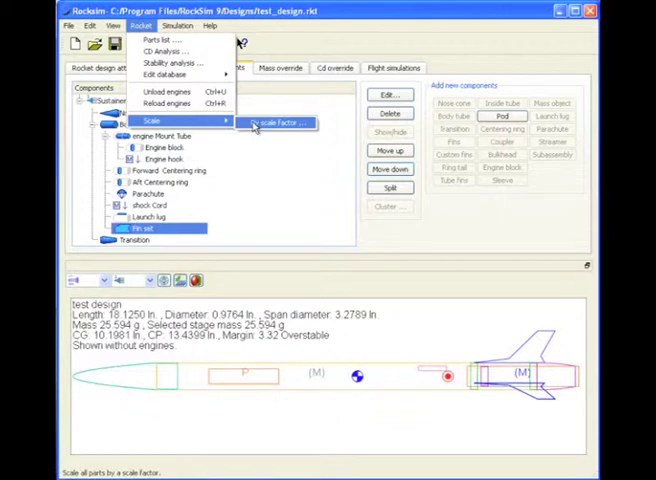
left_click(276, 122)
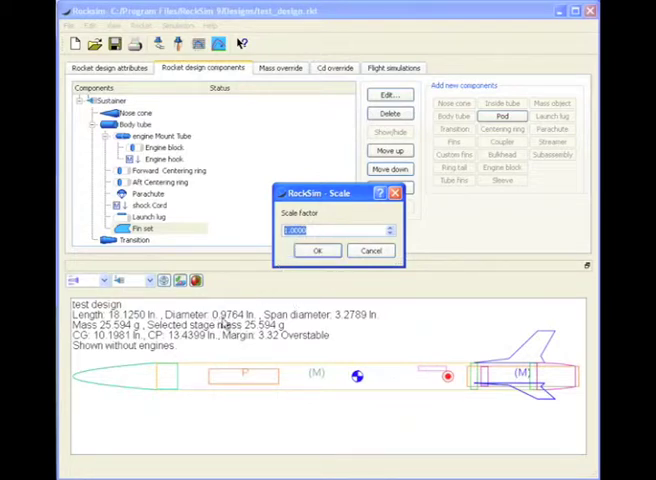
mouse_move(296, 280)
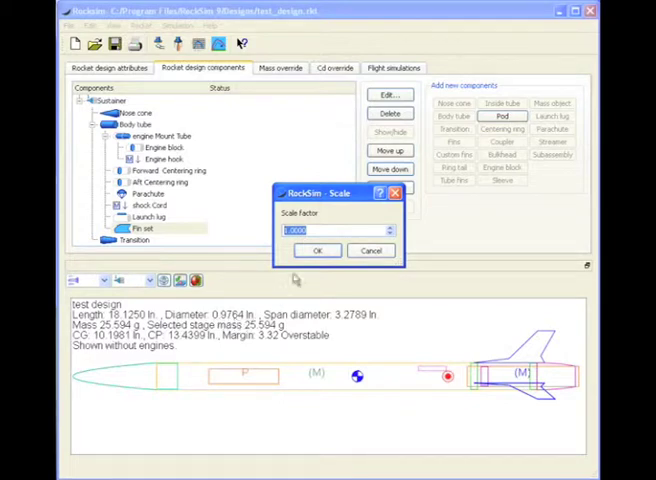
Scale the whole rocket by 2, growing its length from 19.125 in to 38.25 in.
type("2.")
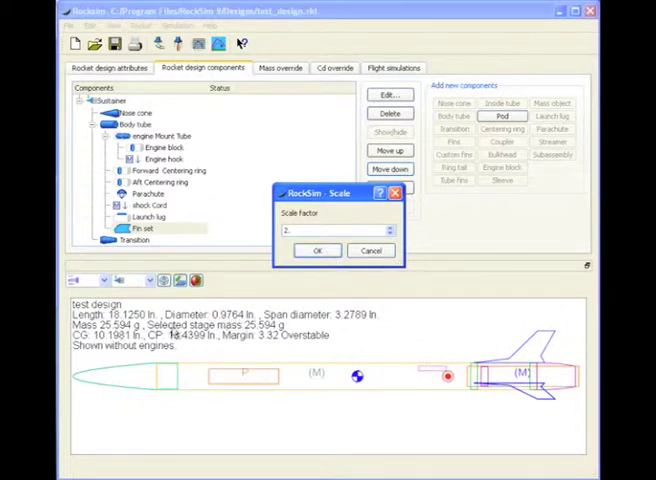
left_click(316, 250)
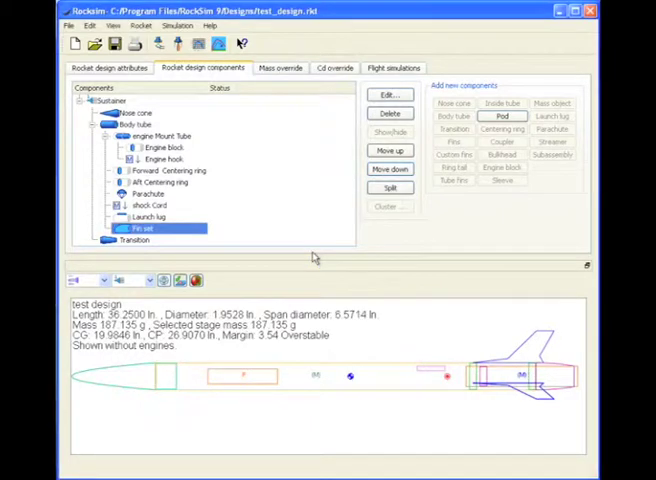
mouse_move(268, 338)
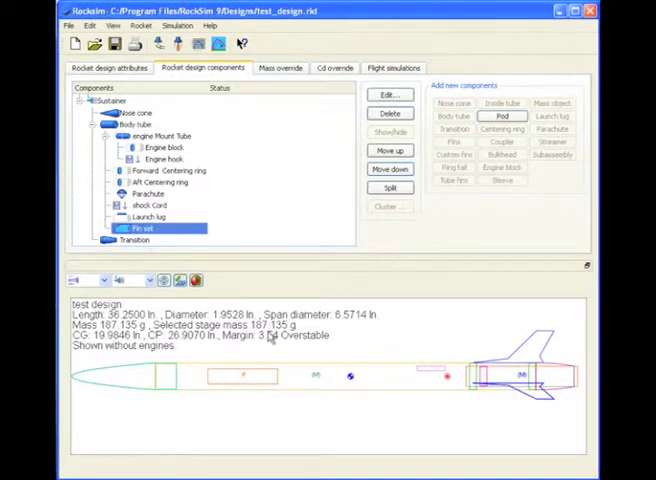